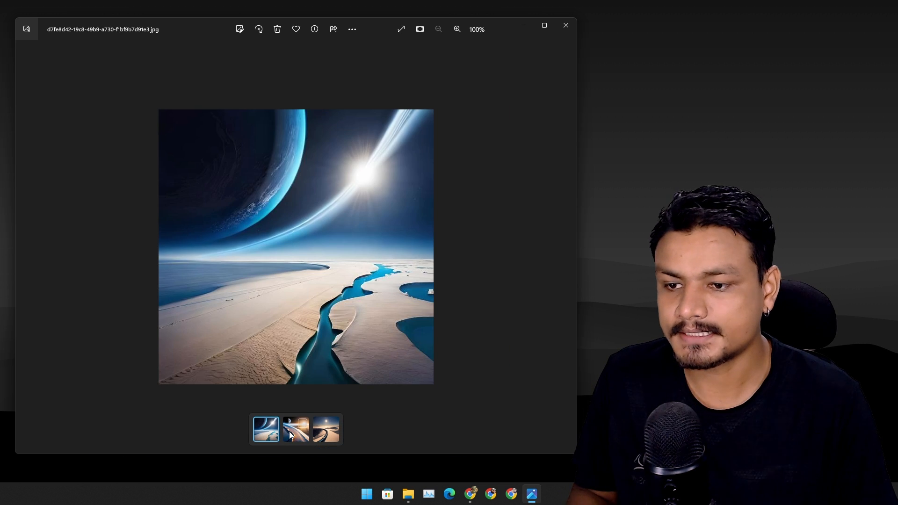
- Flip between the desert dunes and planet-over-frozen-river images, ending on the tall planet-horizon sunrise
{"action": "left_click", "coordinate": [326, 429]}
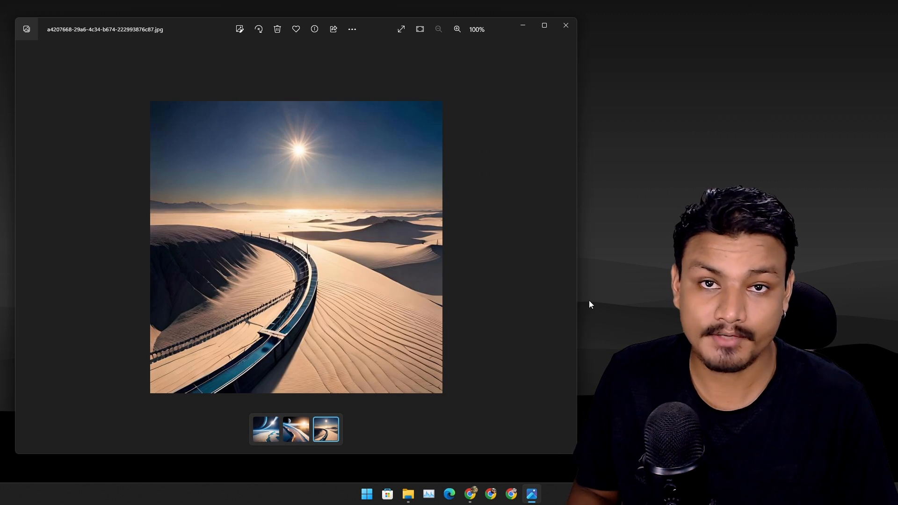
{"action": "left_click", "coordinate": [265, 429]}
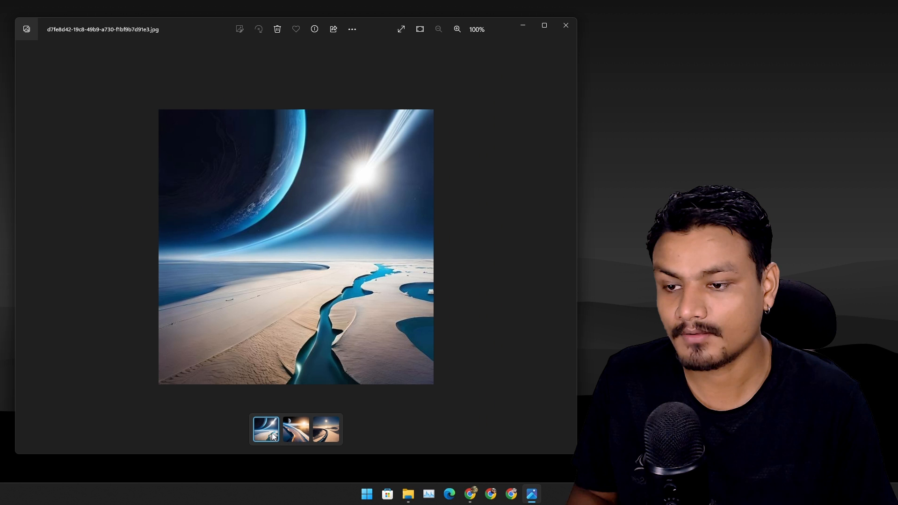
{"action": "left_click", "coordinate": [326, 429]}
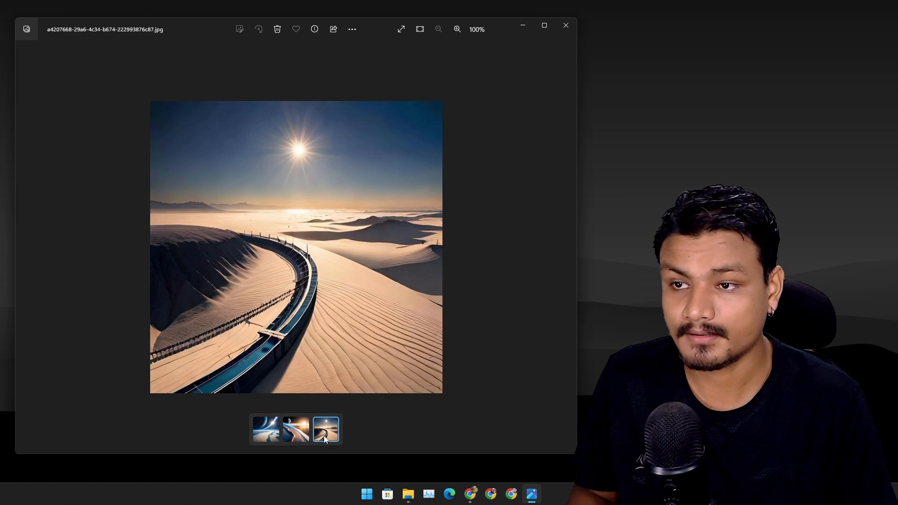
{"action": "left_click", "coordinate": [265, 429]}
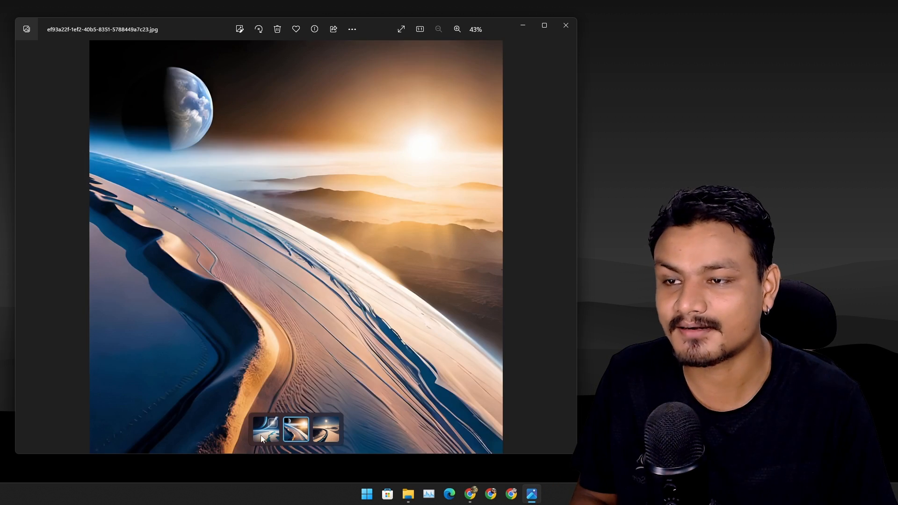
{"action": "left_click", "coordinate": [565, 25]}
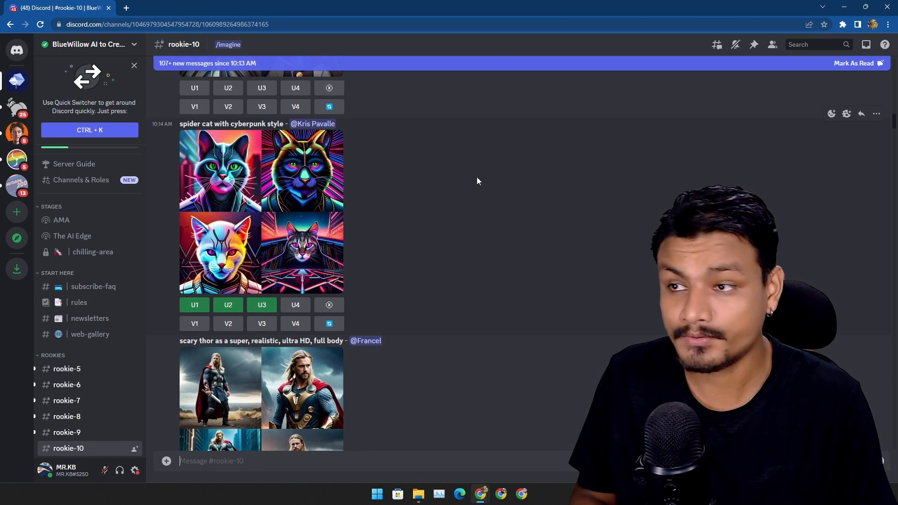
{"action": "scroll", "scroll_direction": "down", "scroll_amount": 3}
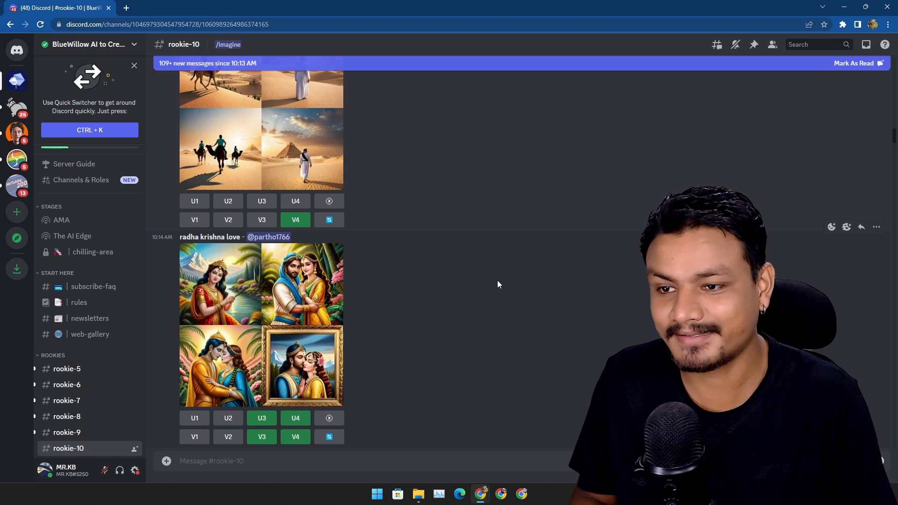
{"action": "scroll", "scroll_direction": "down", "scroll_amount": 3}
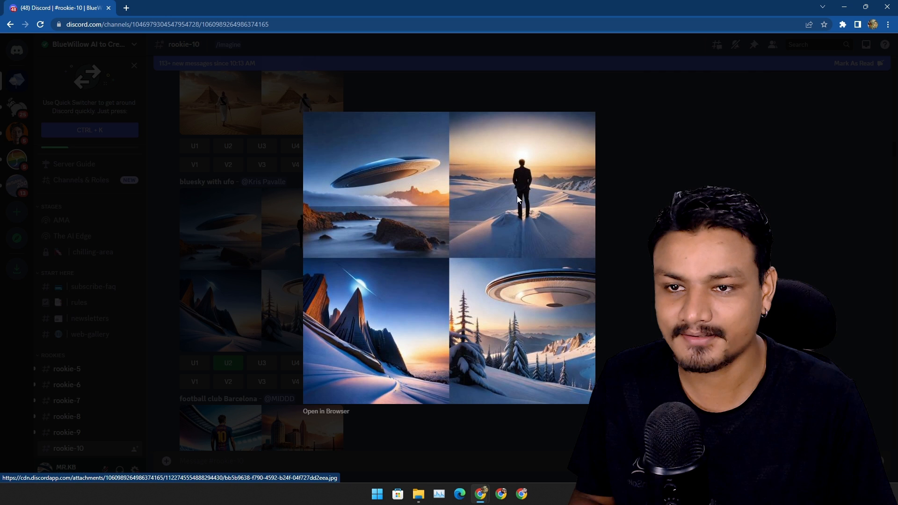
{"action": "mouse_move", "coordinate": [395, 285]}
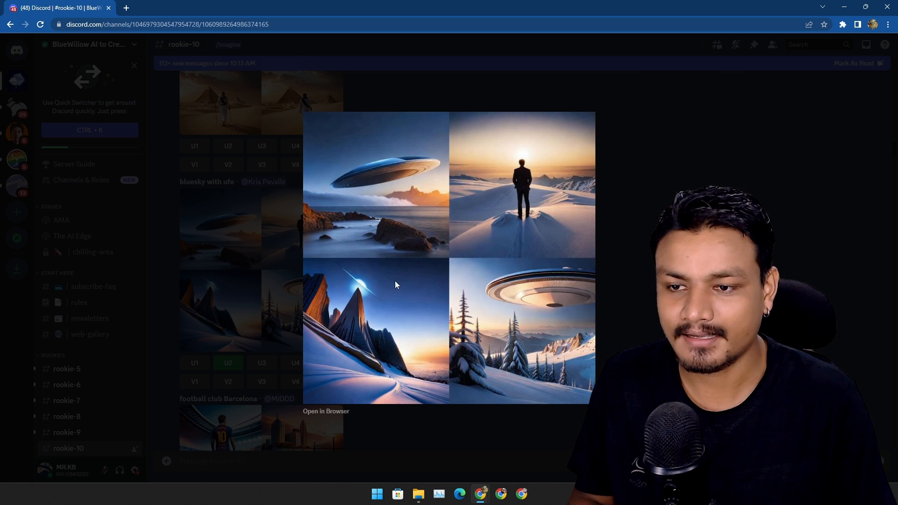
{"action": "mouse_move", "coordinate": [504, 250]}
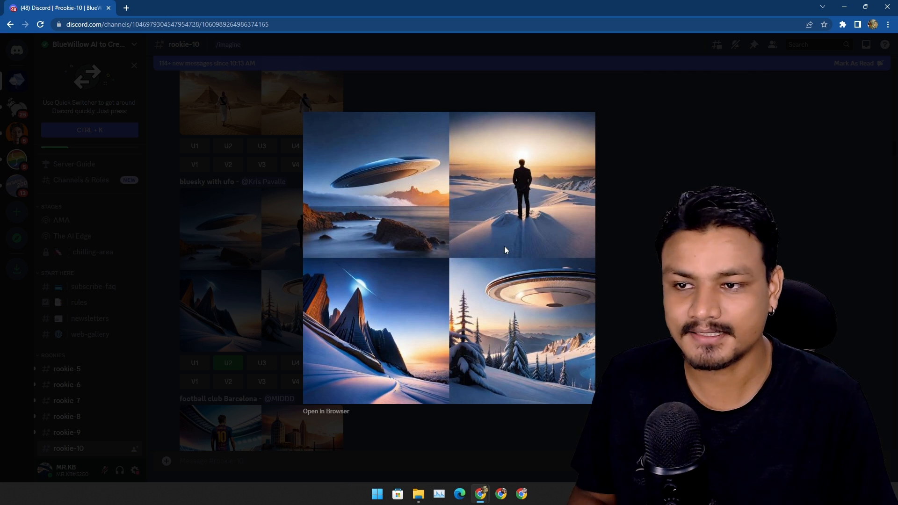
{"action": "mouse_move", "coordinate": [425, 272]}
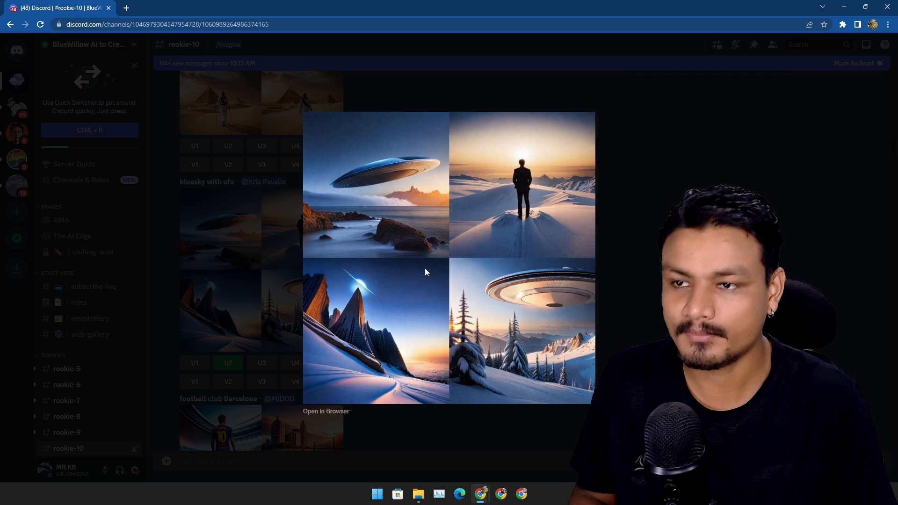
{"action": "mouse_move", "coordinate": [401, 308]}
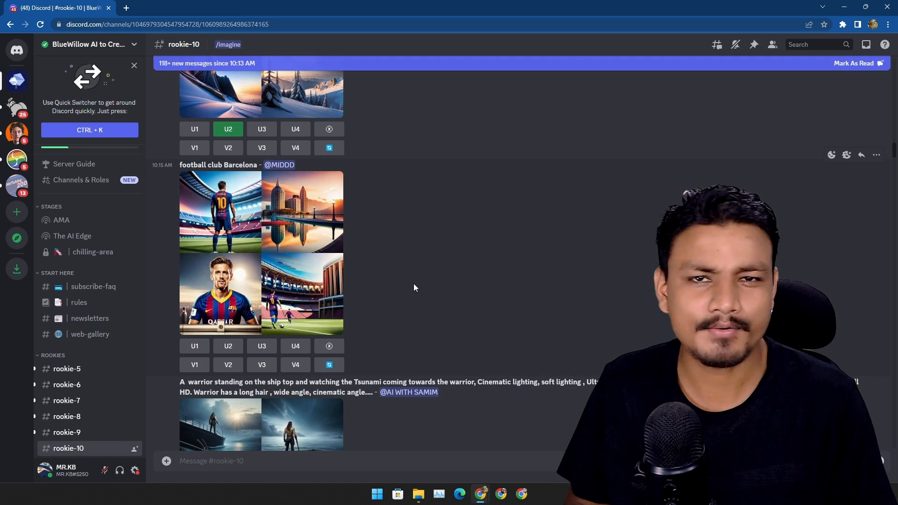
{"action": "mouse_move", "coordinate": [315, 281]}
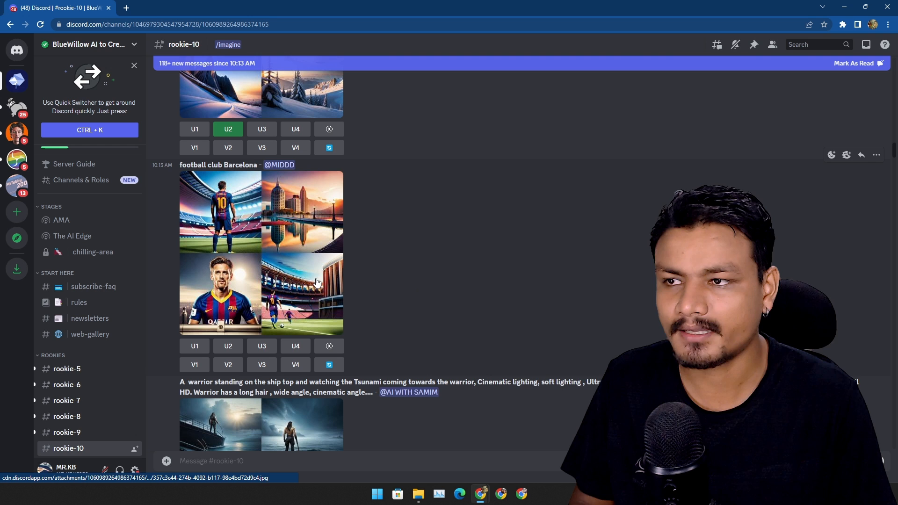
{"action": "scroll", "scroll_direction": "down", "scroll_amount": 3}
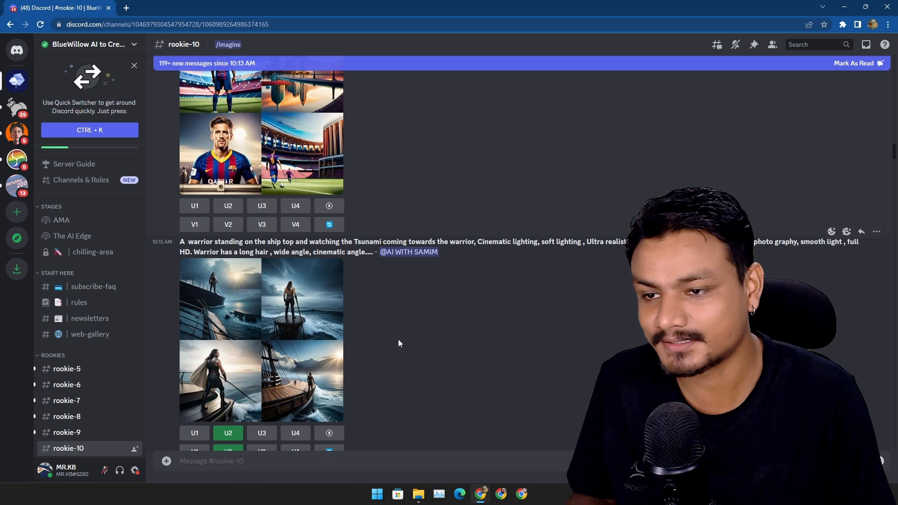
{"action": "scroll", "scroll_direction": "down", "scroll_amount": 3}
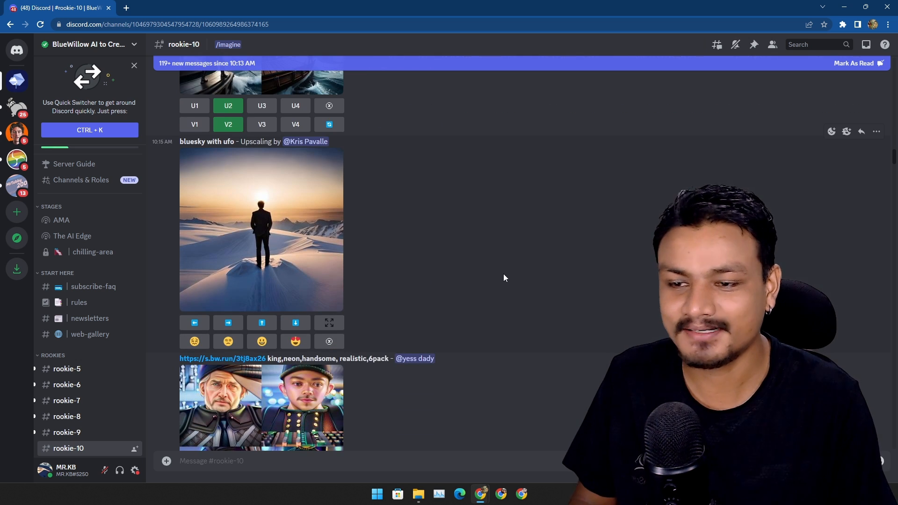
{"action": "scroll", "scroll_direction": "down", "scroll_amount": 3}
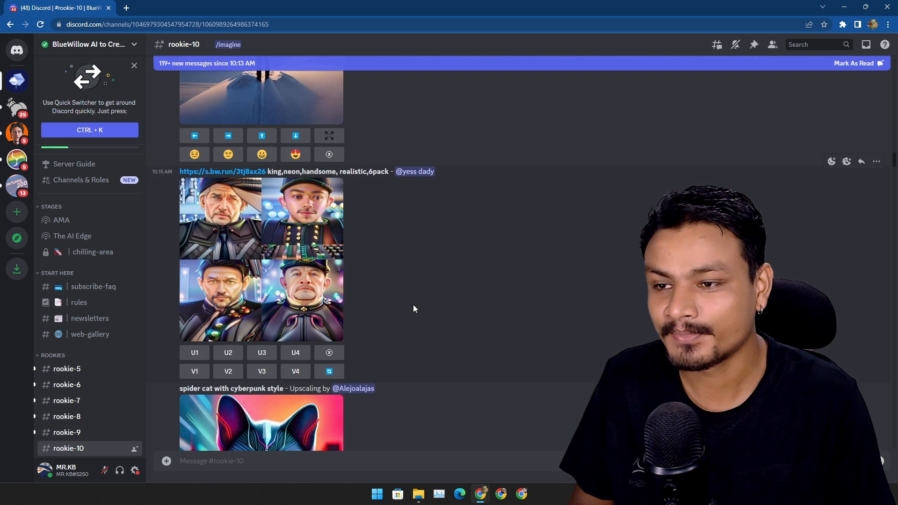
{"action": "scroll", "scroll_direction": "down", "scroll_amount": 3}
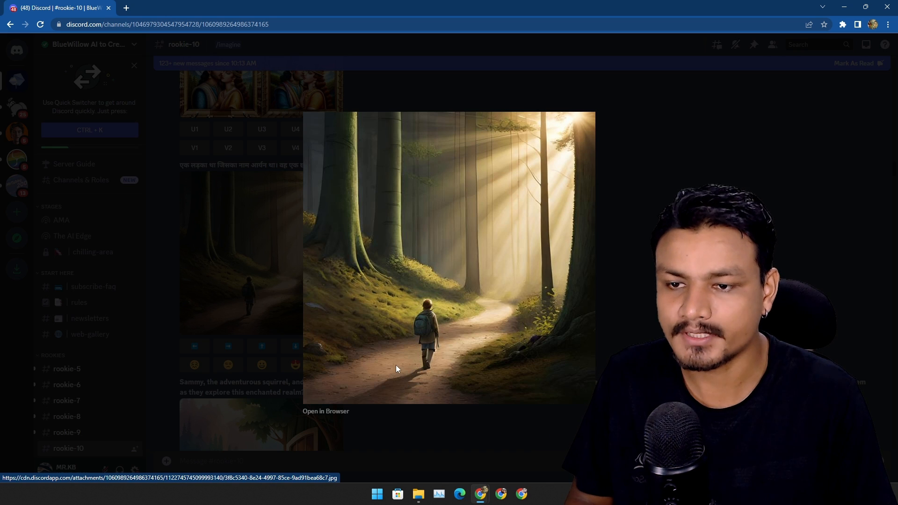
{"action": "mouse_move", "coordinate": [549, 285]}
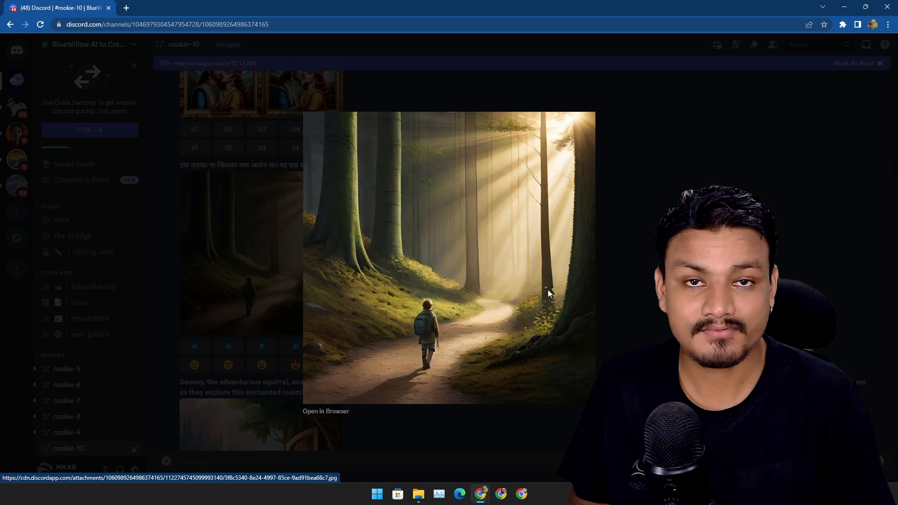
{"action": "mouse_move", "coordinate": [478, 278]}
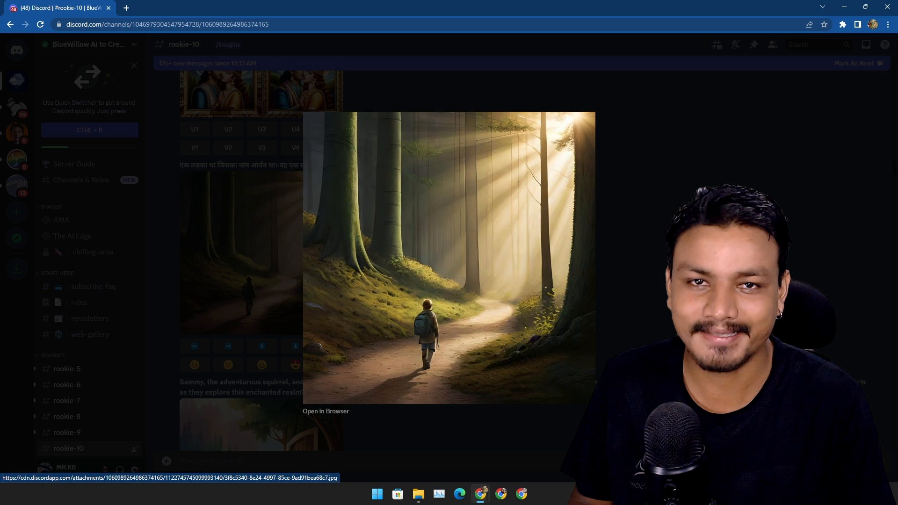
{"action": "mouse_move", "coordinate": [447, 283]}
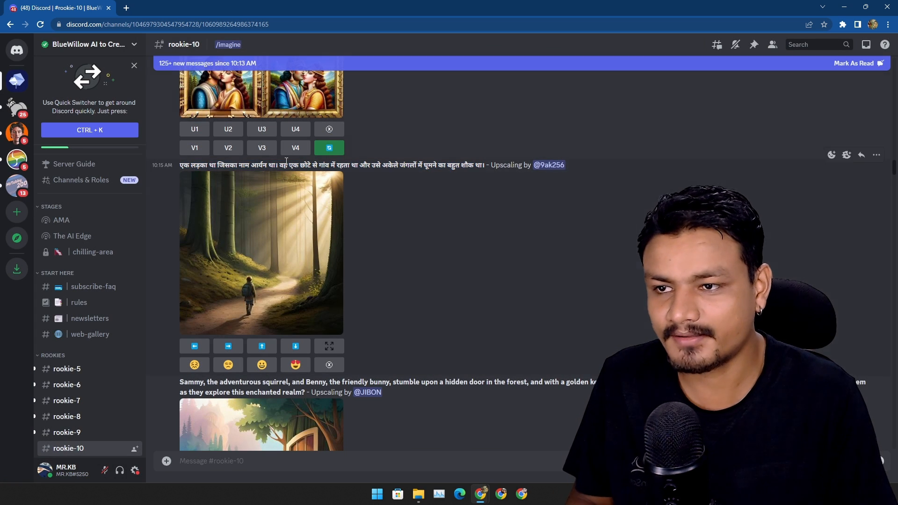
{"action": "scroll", "scroll_direction": "down", "scroll_amount": 3}
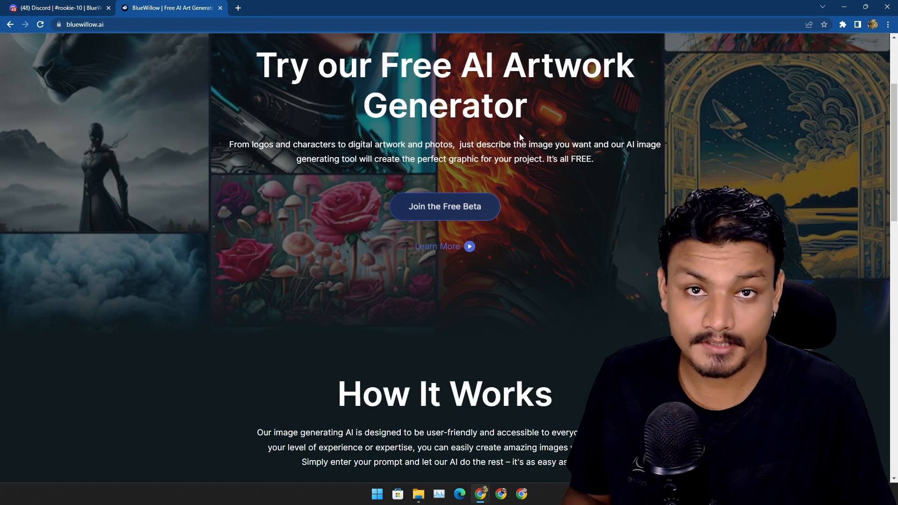
- Follow the BlueWillow beta invite link, then close the invite page to return to rookie-10
{"action": "scroll", "scroll_direction": "down", "scroll_amount": 3}
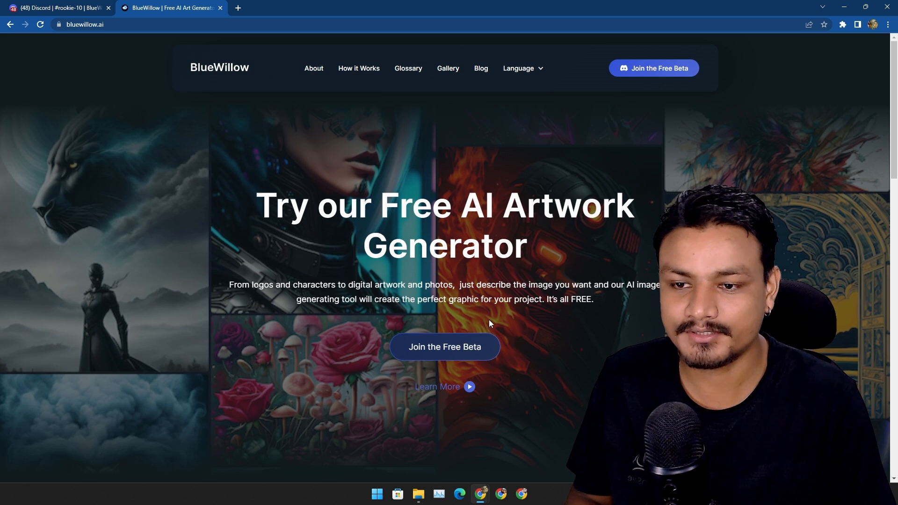
{"action": "mouse_move", "coordinate": [445, 346]}
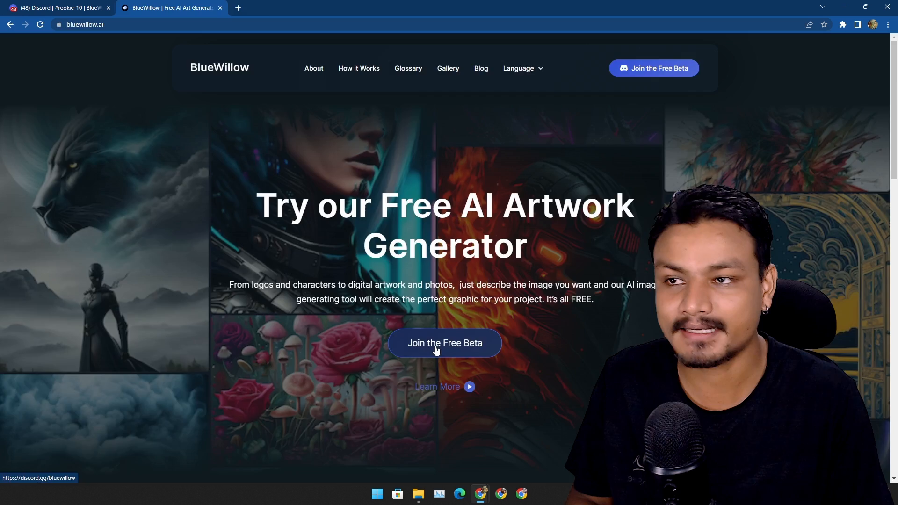
{"action": "left_click", "coordinate": [445, 344]}
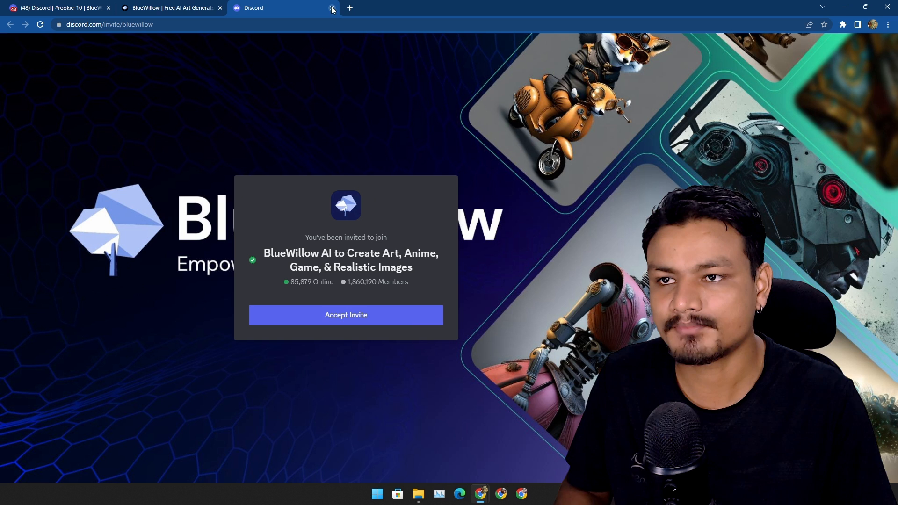
{"action": "left_click", "coordinate": [331, 8]}
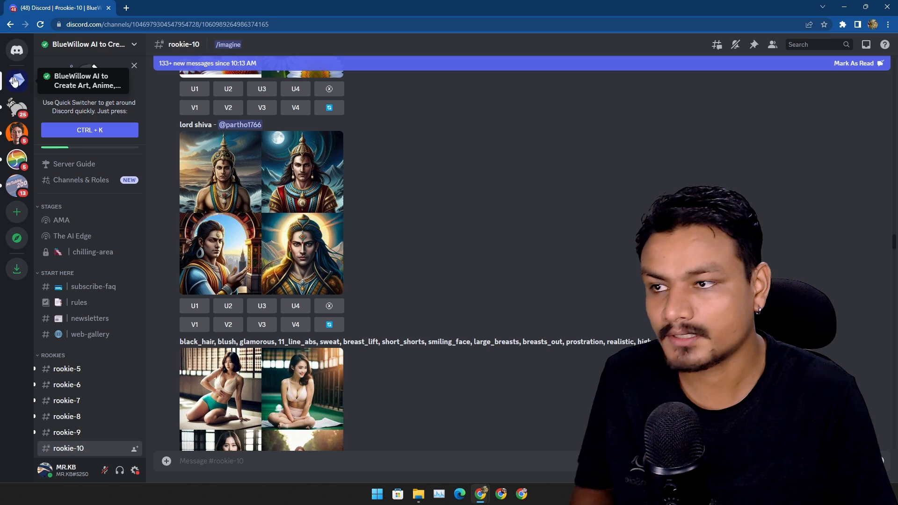
{"action": "mouse_move", "coordinate": [470, 259]}
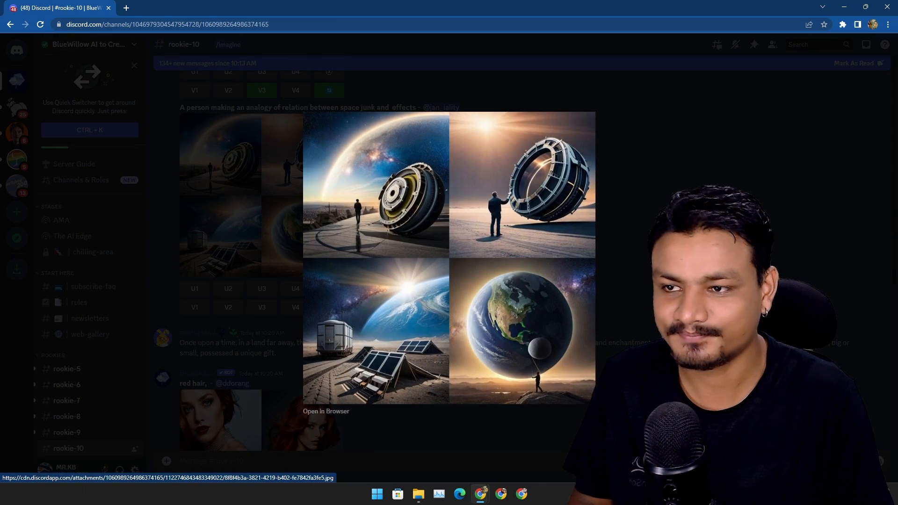
{"action": "scroll", "scroll_direction": "down", "scroll_amount": 3}
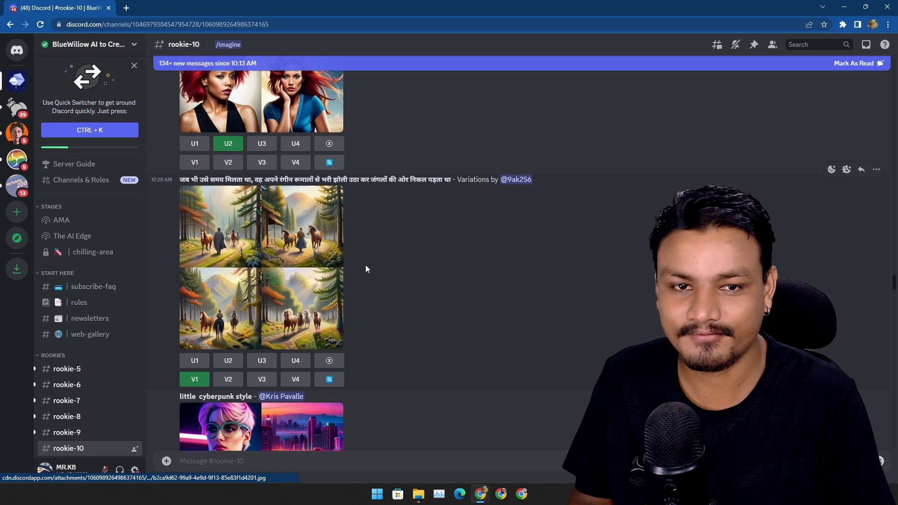
{"action": "left_click", "coordinate": [261, 267]}
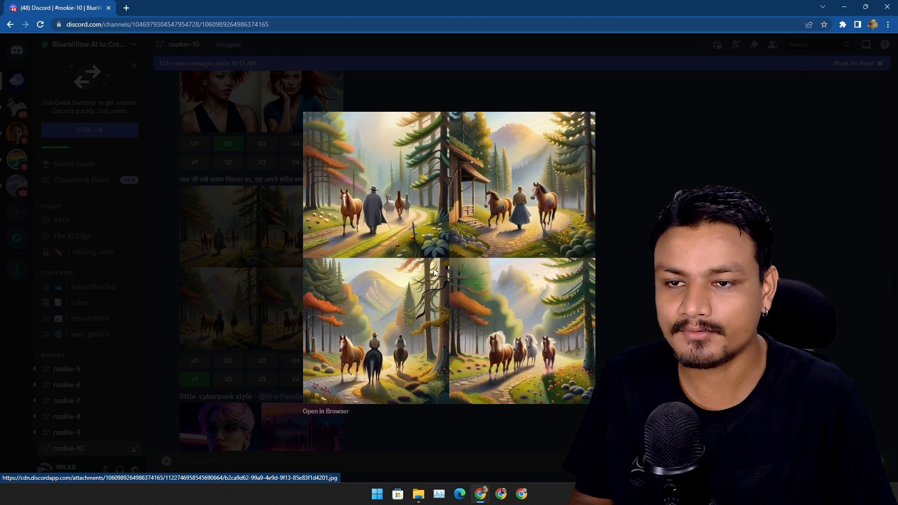
{"action": "mouse_move", "coordinate": [457, 289]}
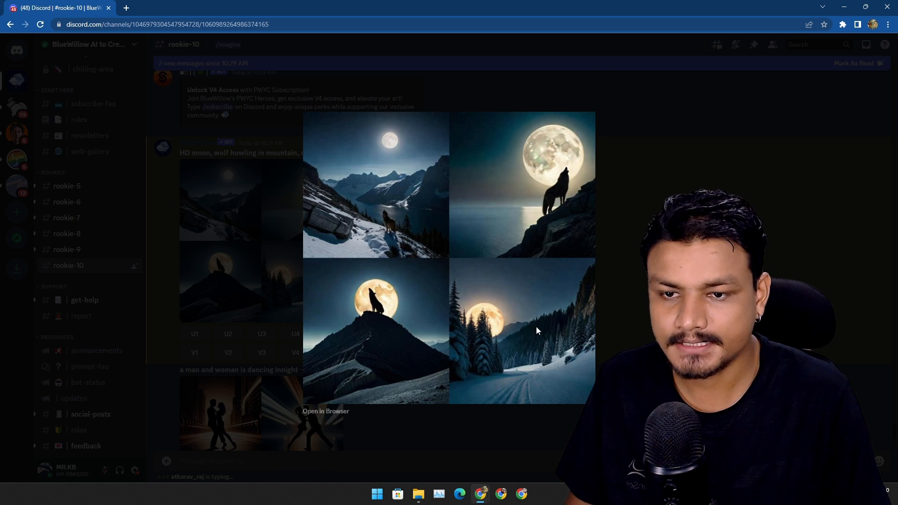
{"action": "mouse_move", "coordinate": [505, 367]}
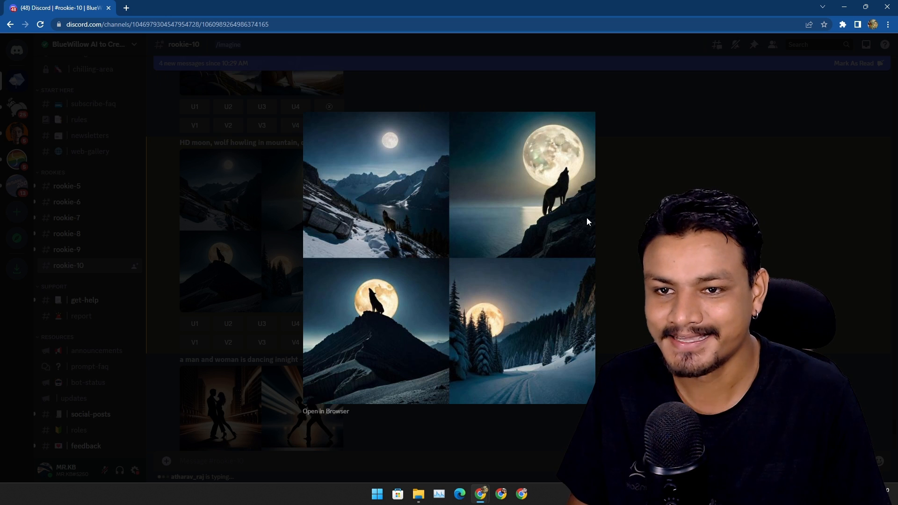
{"action": "mouse_move", "coordinate": [381, 232]}
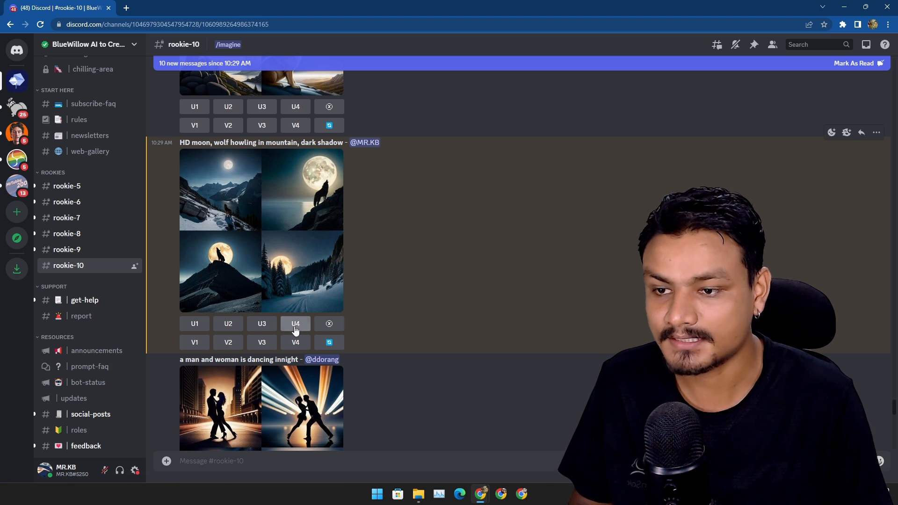
- Upscale the moonlit snowy forest picture with U4 and view the result enlarged
{"action": "left_click", "coordinate": [227, 343]}
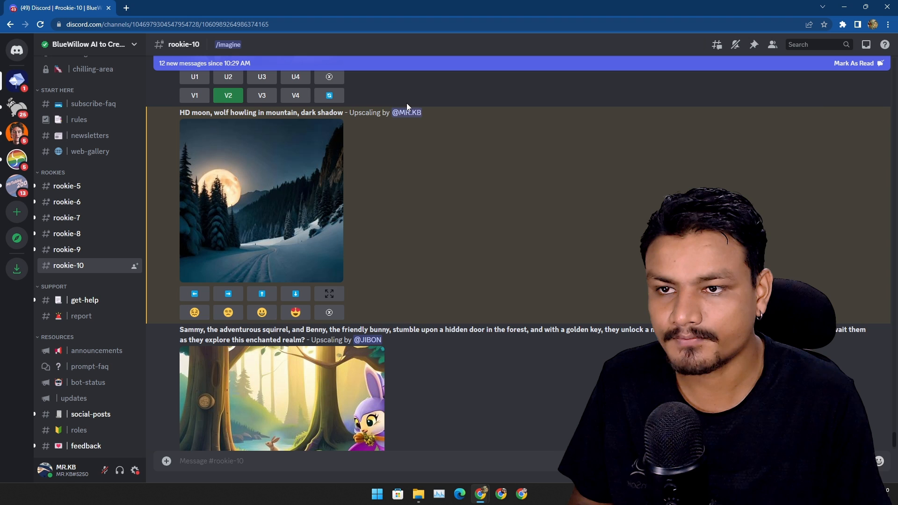
{"action": "mouse_move", "coordinate": [328, 294]}
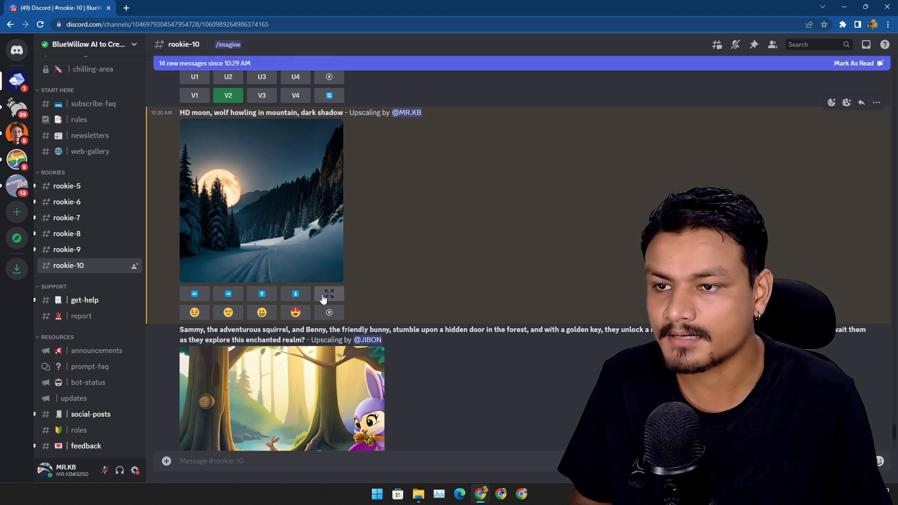
{"action": "left_click", "coordinate": [261, 200]}
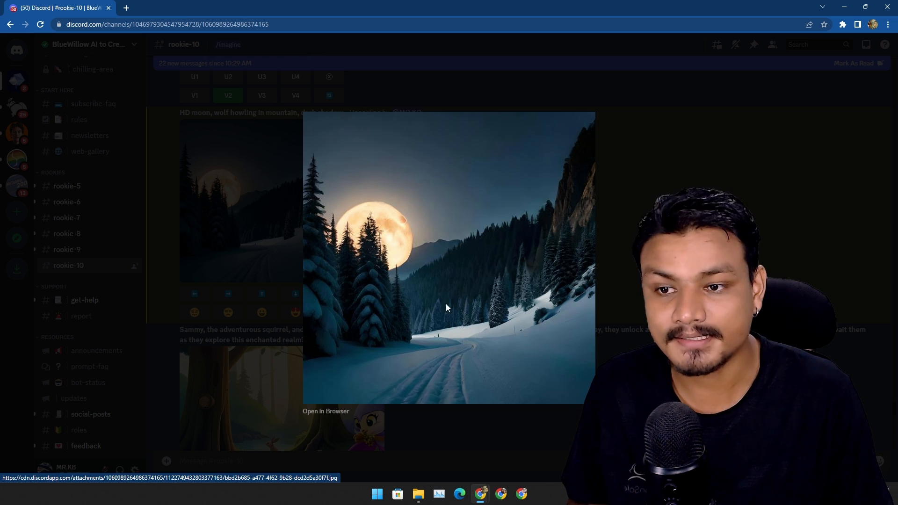
{"action": "mouse_move", "coordinate": [326, 412]}
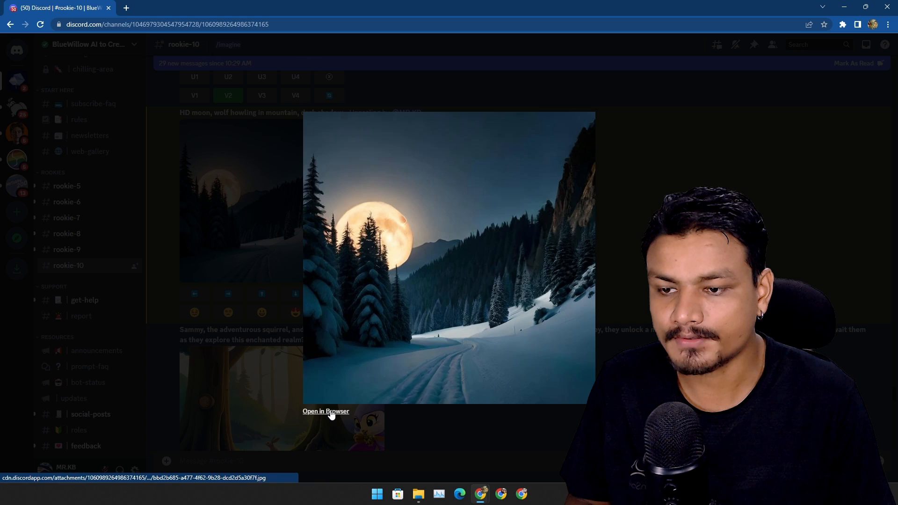
- View the forest image full-size in Chrome and save it as a JPG to Downloads
{"action": "left_click", "coordinate": [326, 412]}
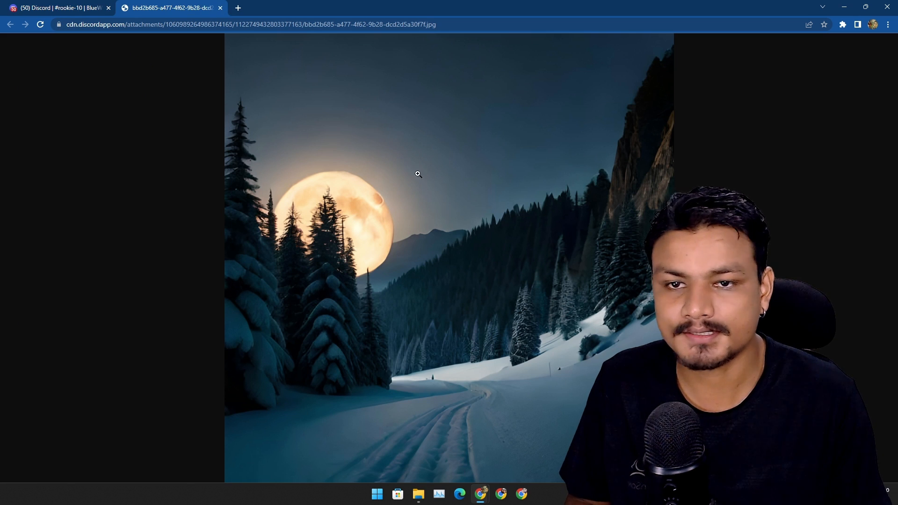
{"action": "right_click", "coordinate": [418, 174]}
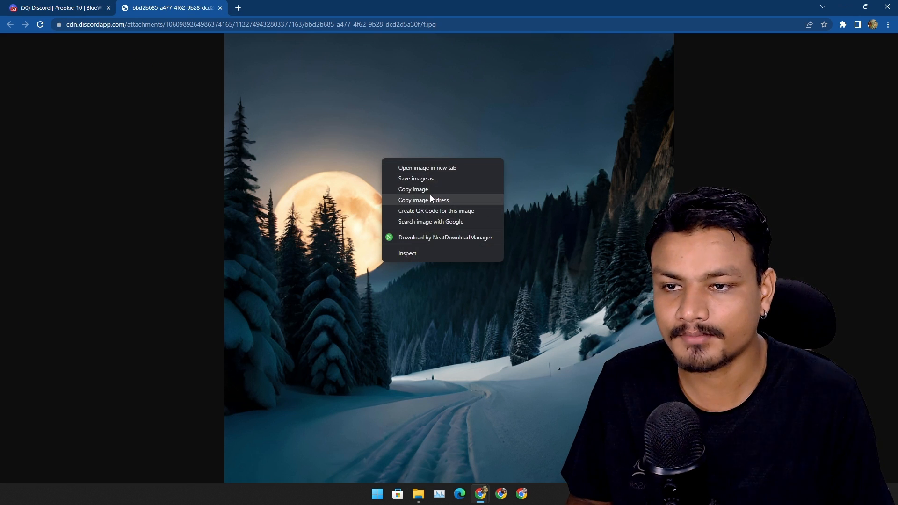
{"action": "left_click", "coordinate": [418, 177]}
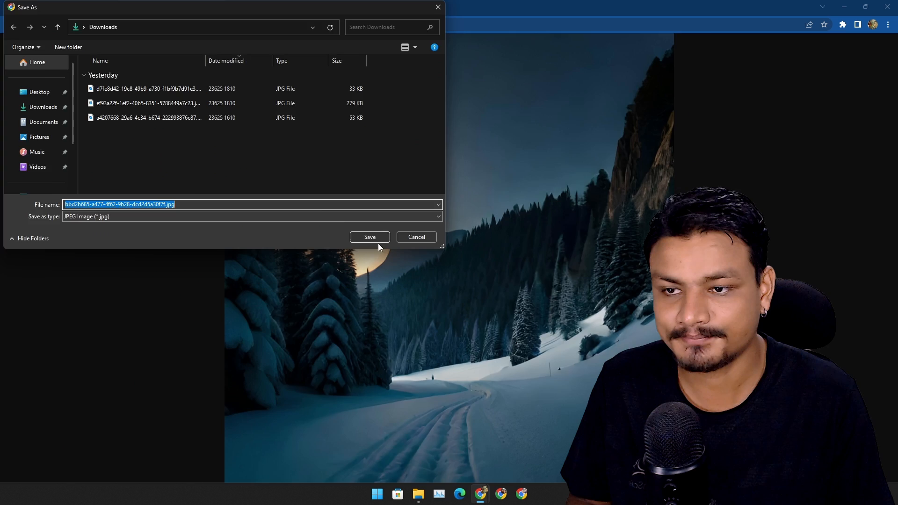
{"action": "left_click", "coordinate": [370, 236]}
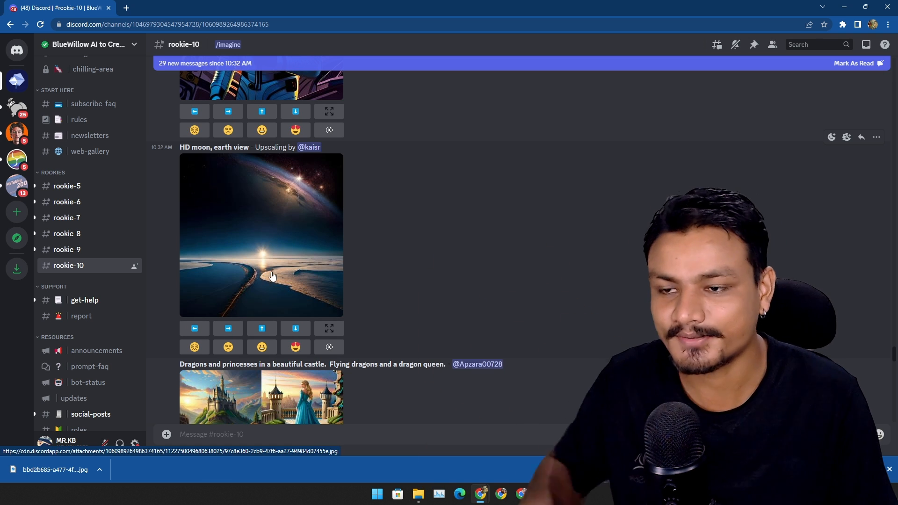
{"action": "left_click", "coordinate": [261, 236]}
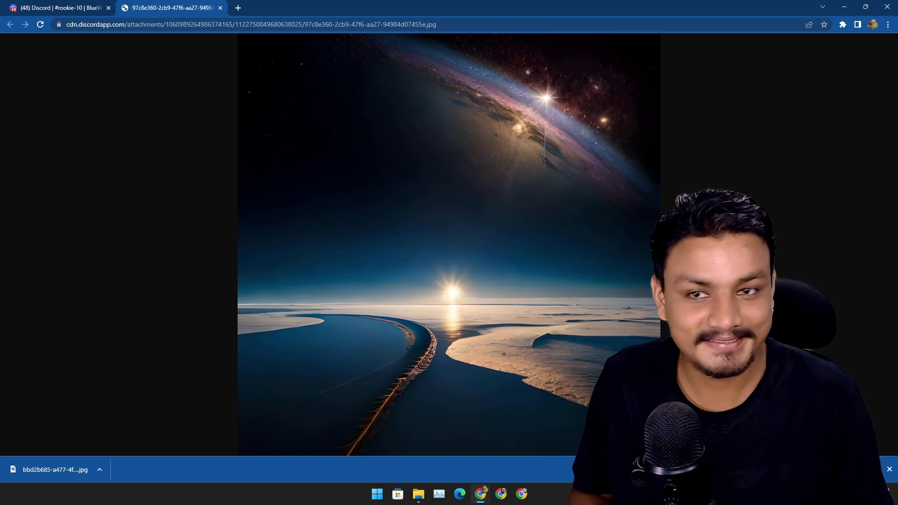
{"action": "left_click", "coordinate": [57, 8]}
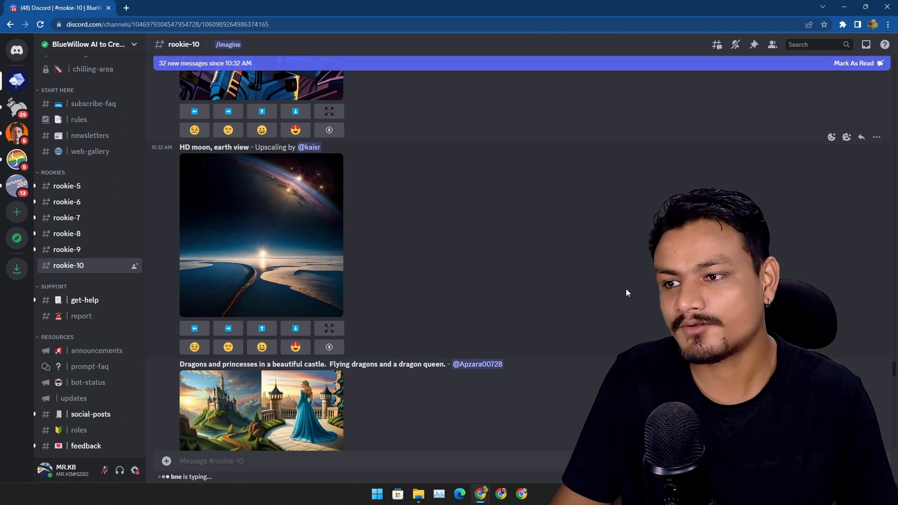
{"action": "mouse_move", "coordinate": [584, 250]}
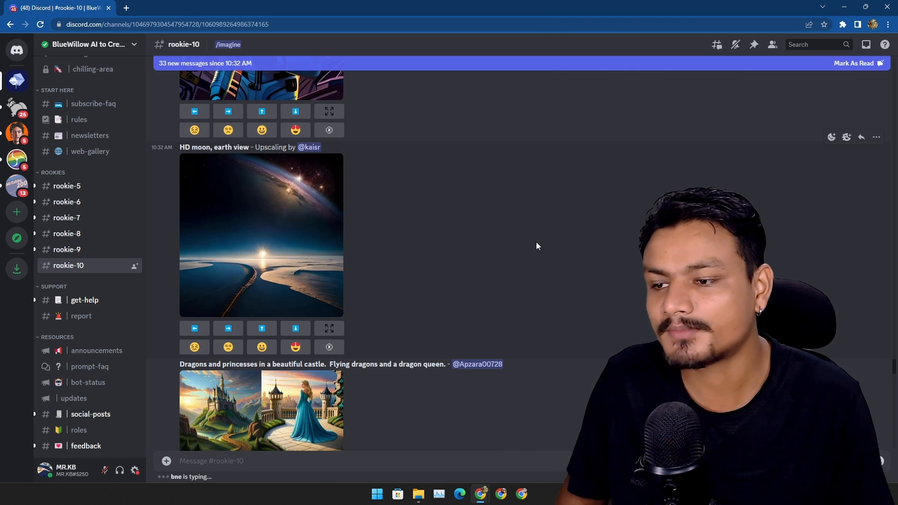
{"action": "mouse_move", "coordinate": [469, 277]}
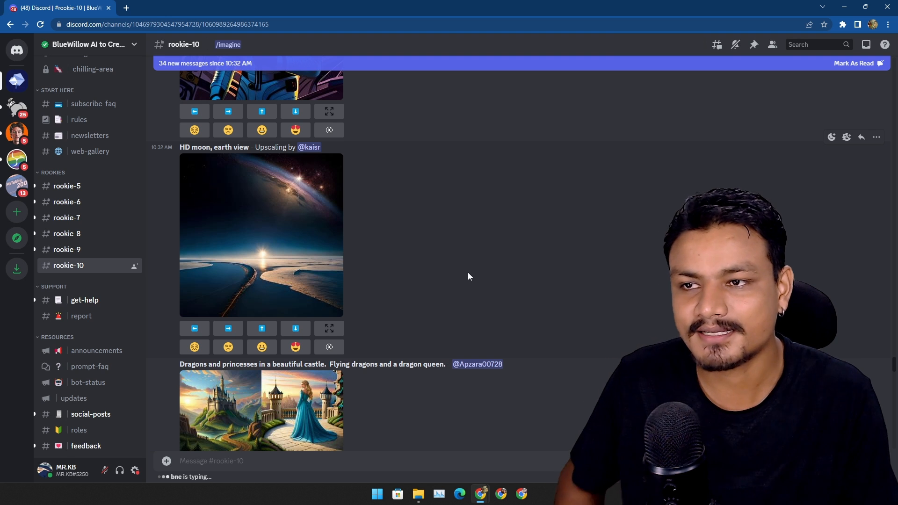
{"action": "scroll", "scroll_direction": "down", "scroll_amount": 3}
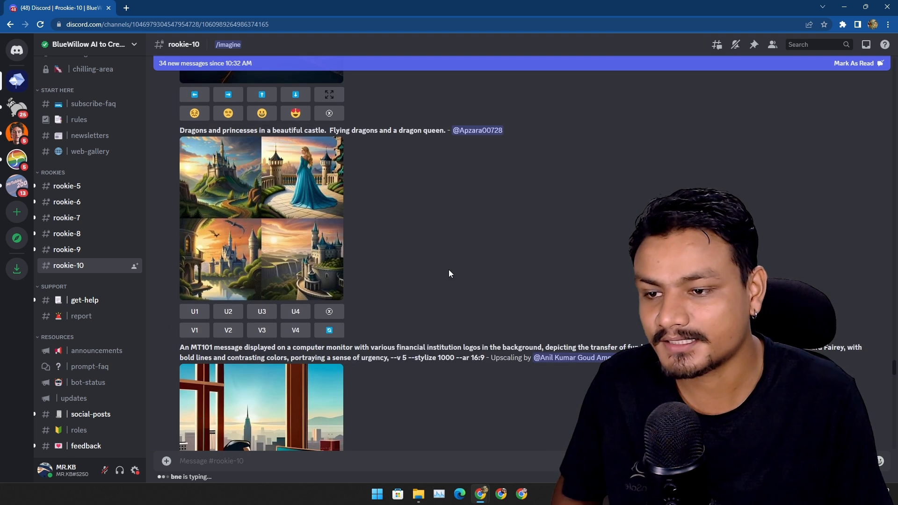
{"action": "scroll", "scroll_direction": "down", "scroll_amount": 3}
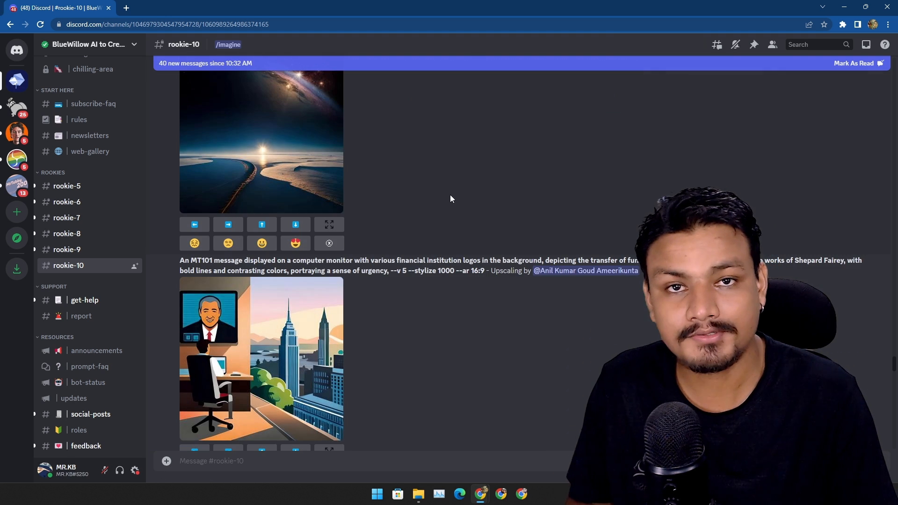